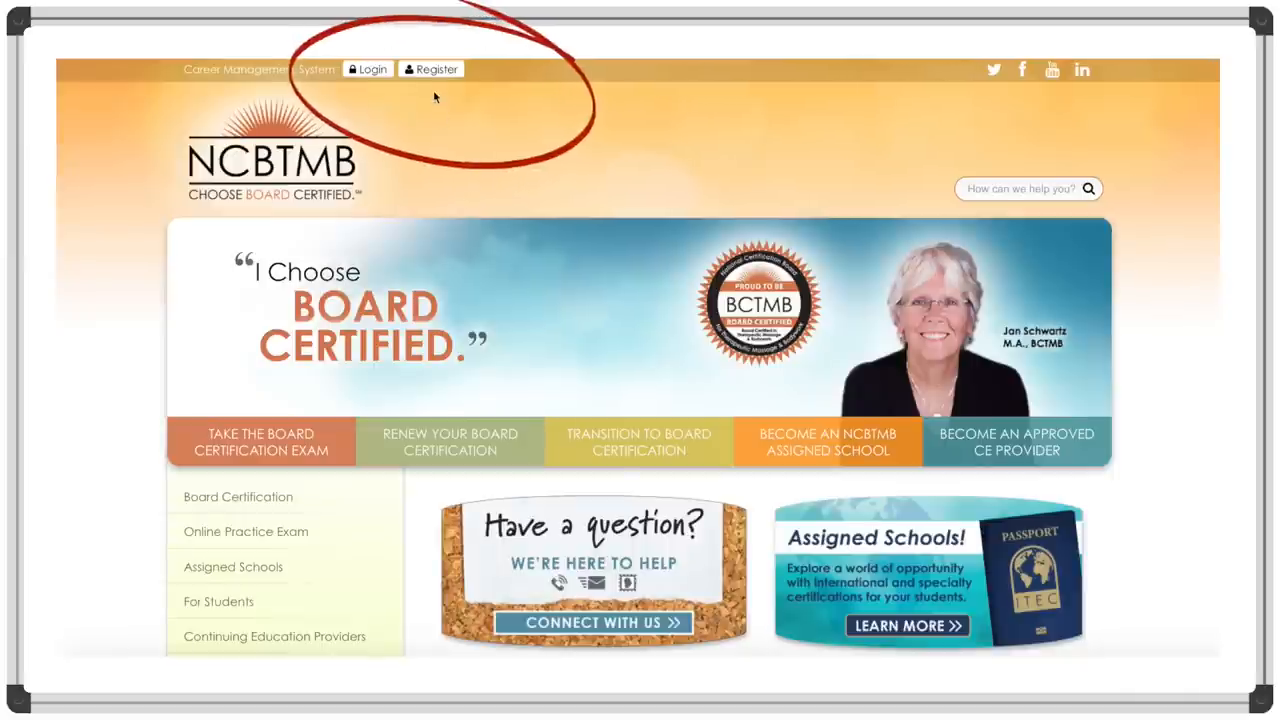
{"action": "mouse_move", "coordinate": [445, 120]}
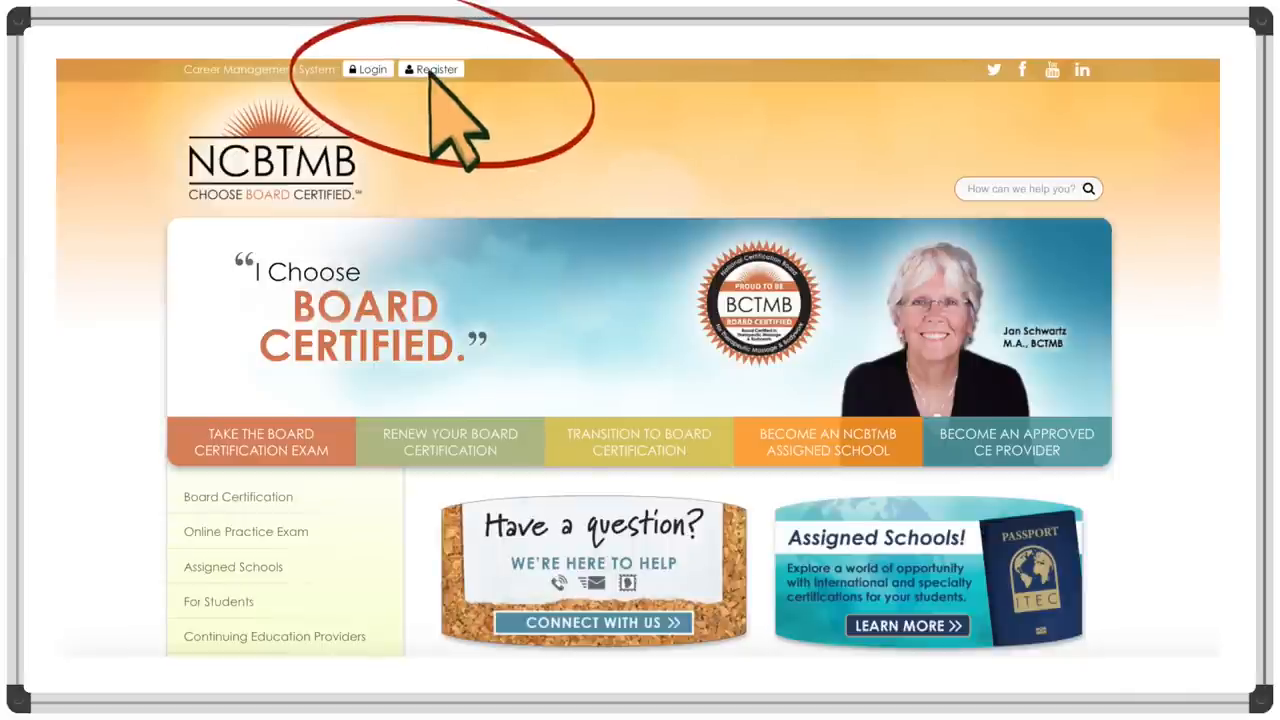
Step: Register a new candidate account and accept the Terms of Use to reach Update Personal Information
{"action": "left_click", "coordinate": [431, 69]}
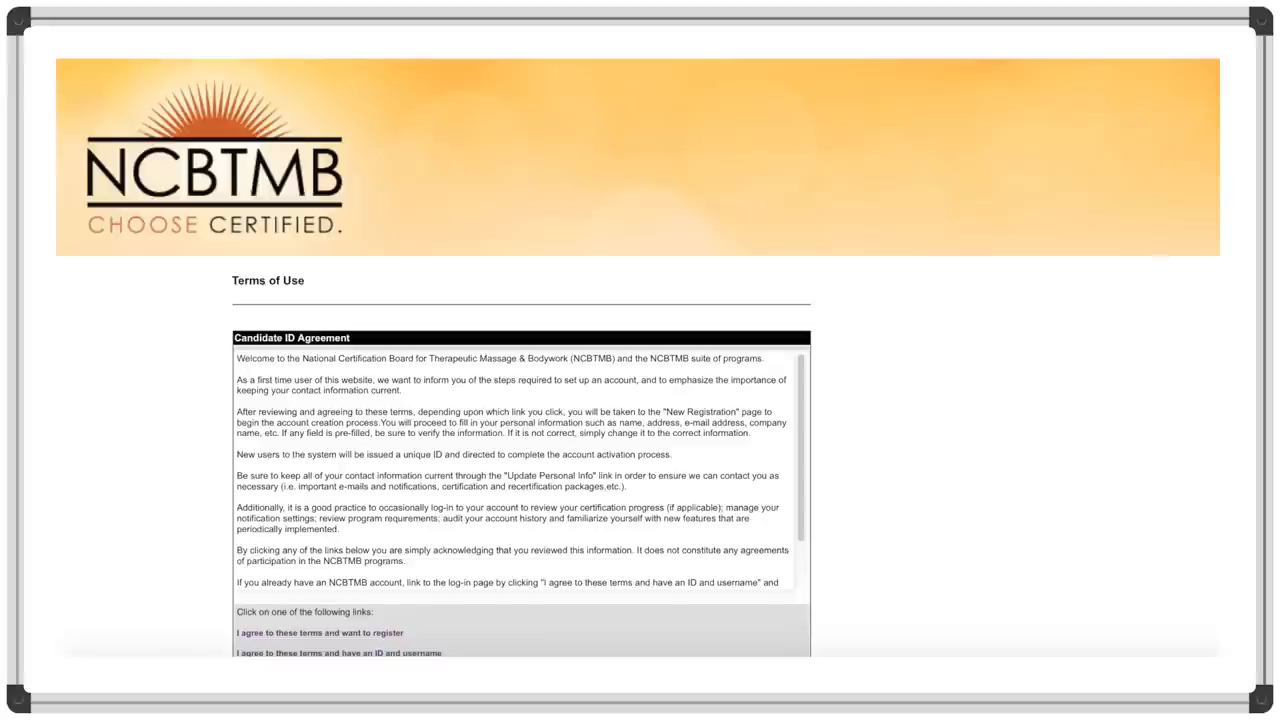
{"action": "scroll", "scroll_direction": "down", "scroll_amount": 3}
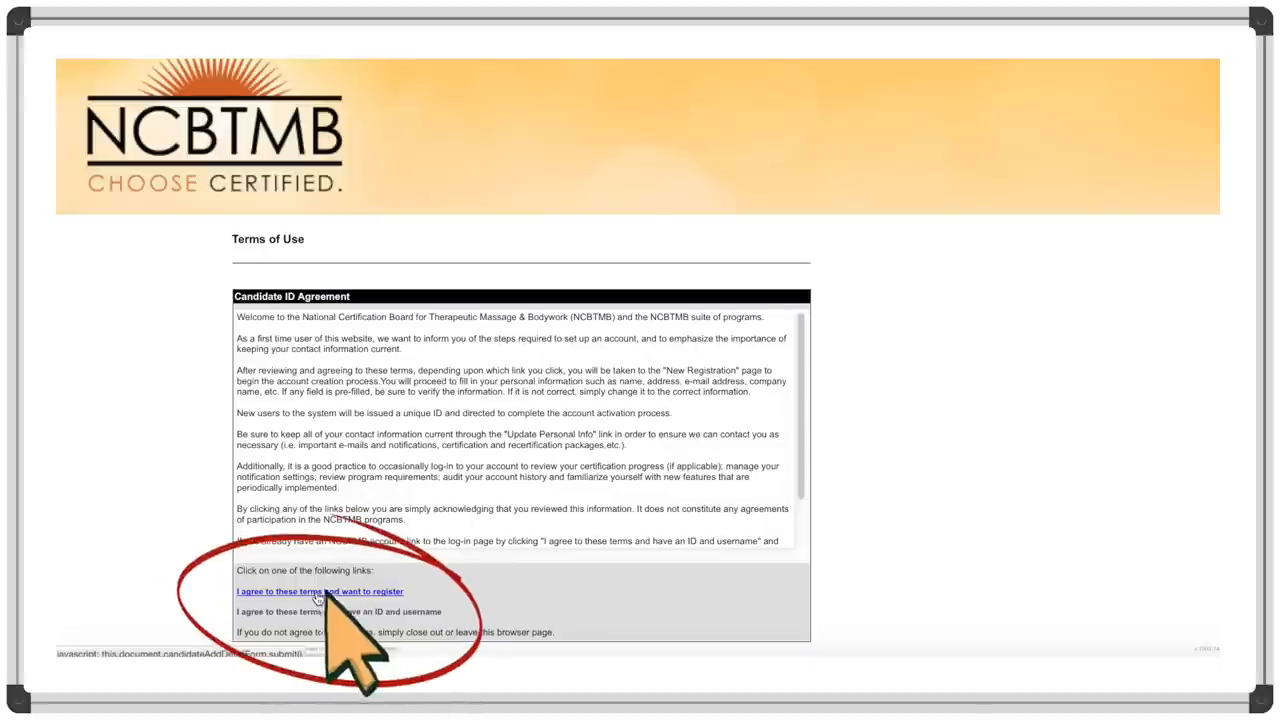
{"action": "left_click", "coordinate": [320, 591]}
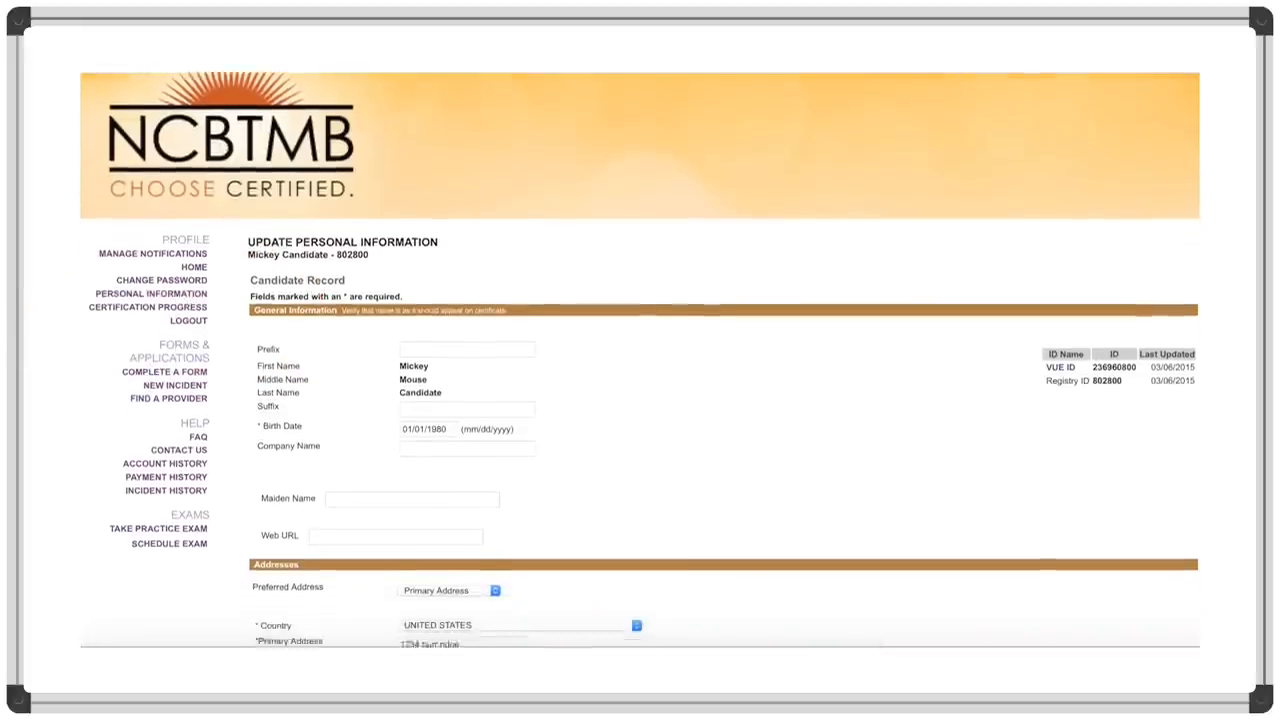
Step: Review the prefilled personal information and save it to reach the Certification Progress page
{"action": "scroll", "scroll_direction": "down", "scroll_amount": 3}
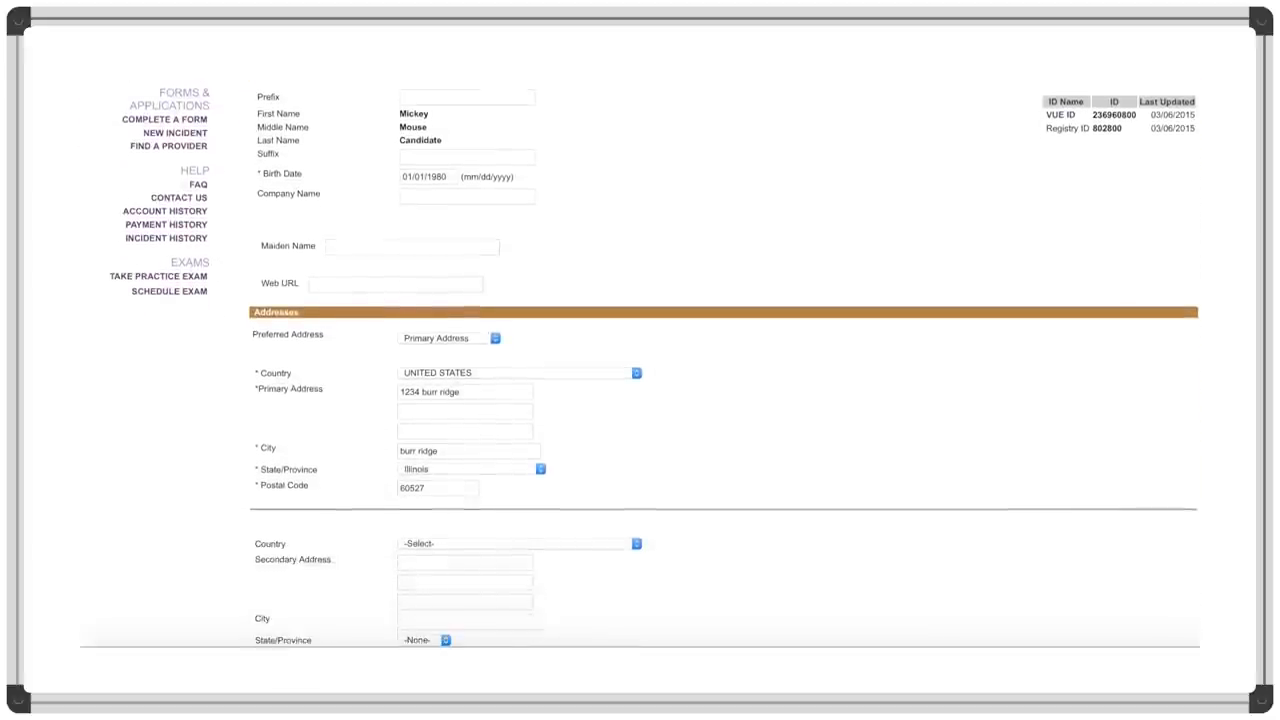
{"action": "scroll", "scroll_direction": "down", "scroll_amount": 3}
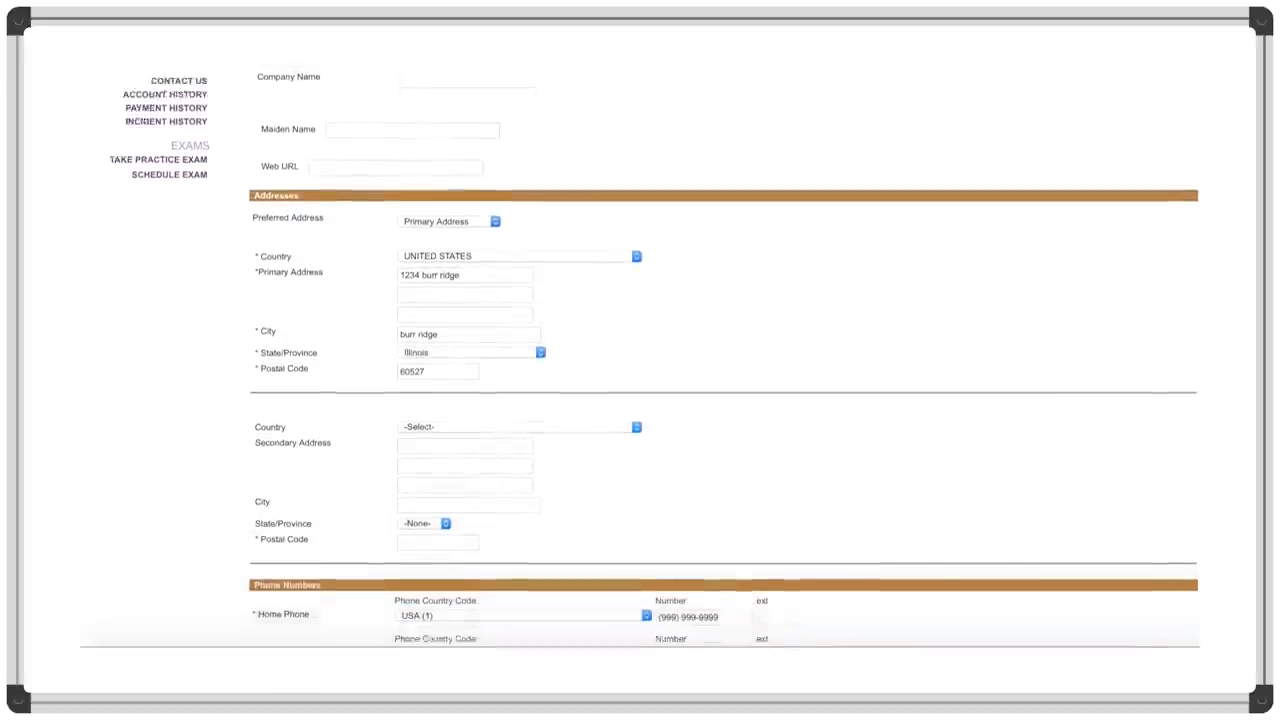
{"action": "scroll", "scroll_direction": "down", "scroll_amount": 3}
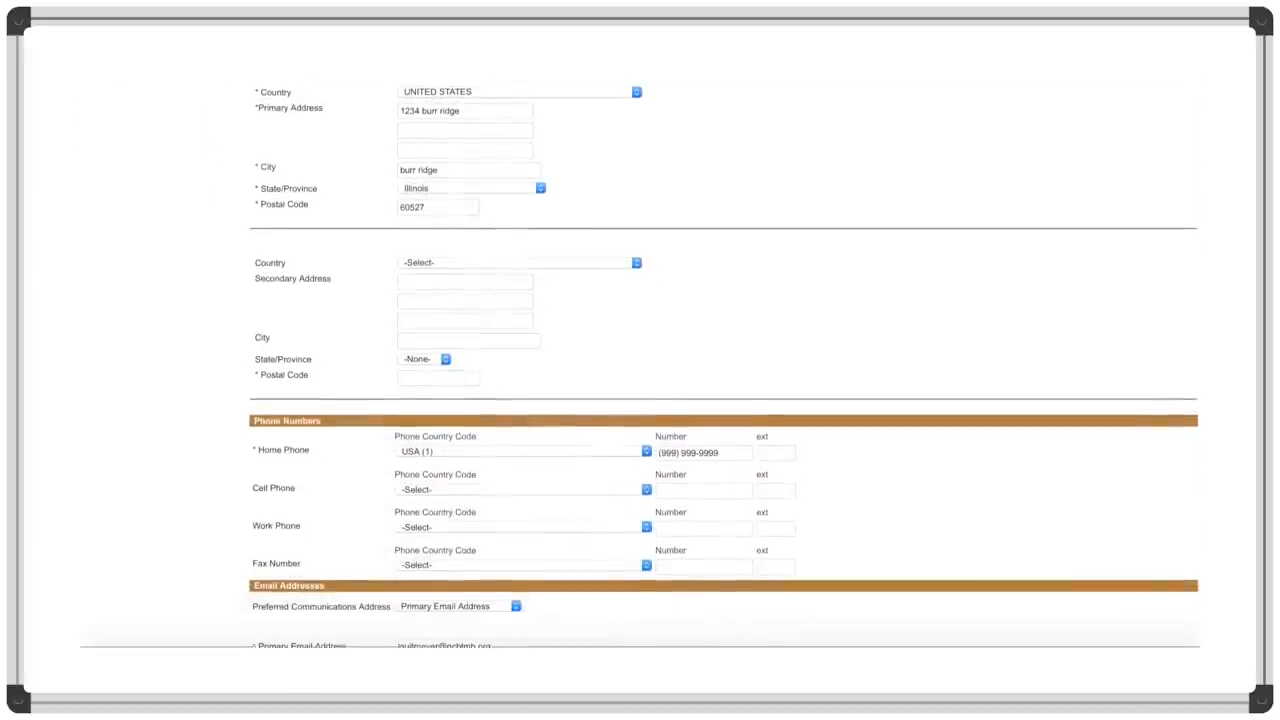
{"action": "left_click", "coordinate": [147, 353]}
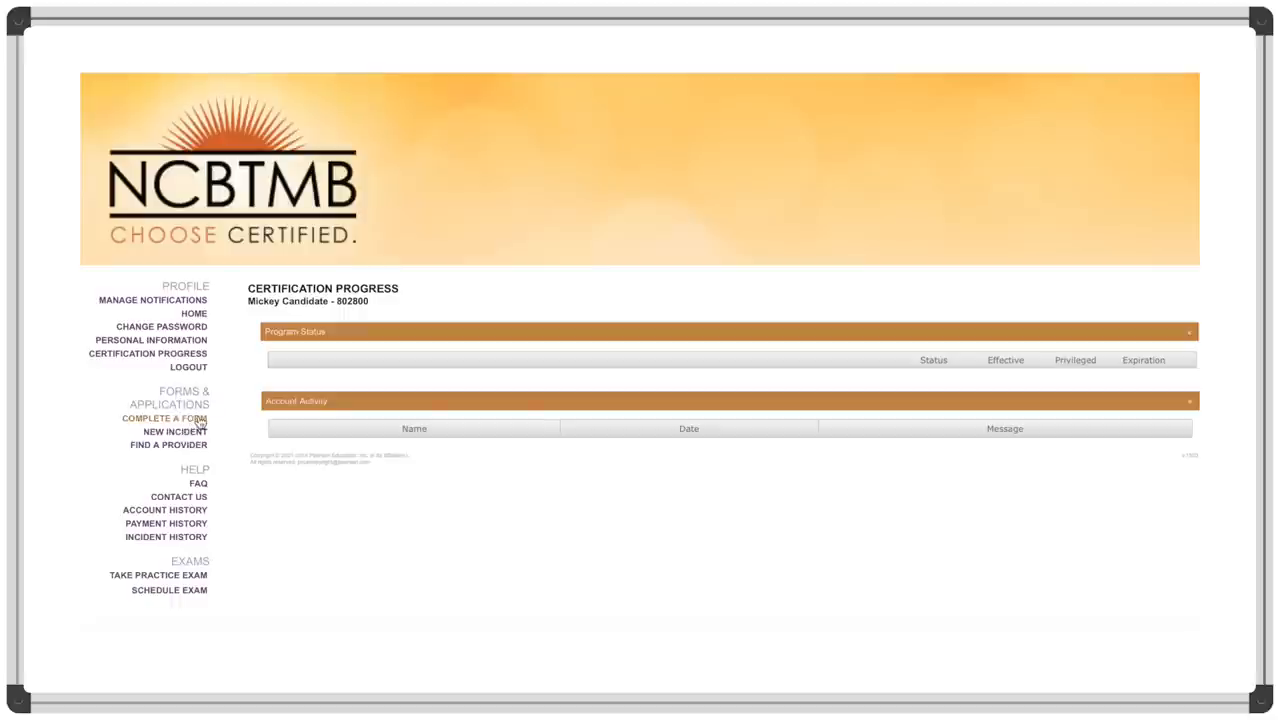
Step: From Complete a Form, open the Board Certification Application under New Forms
{"action": "left_click", "coordinate": [164, 418]}
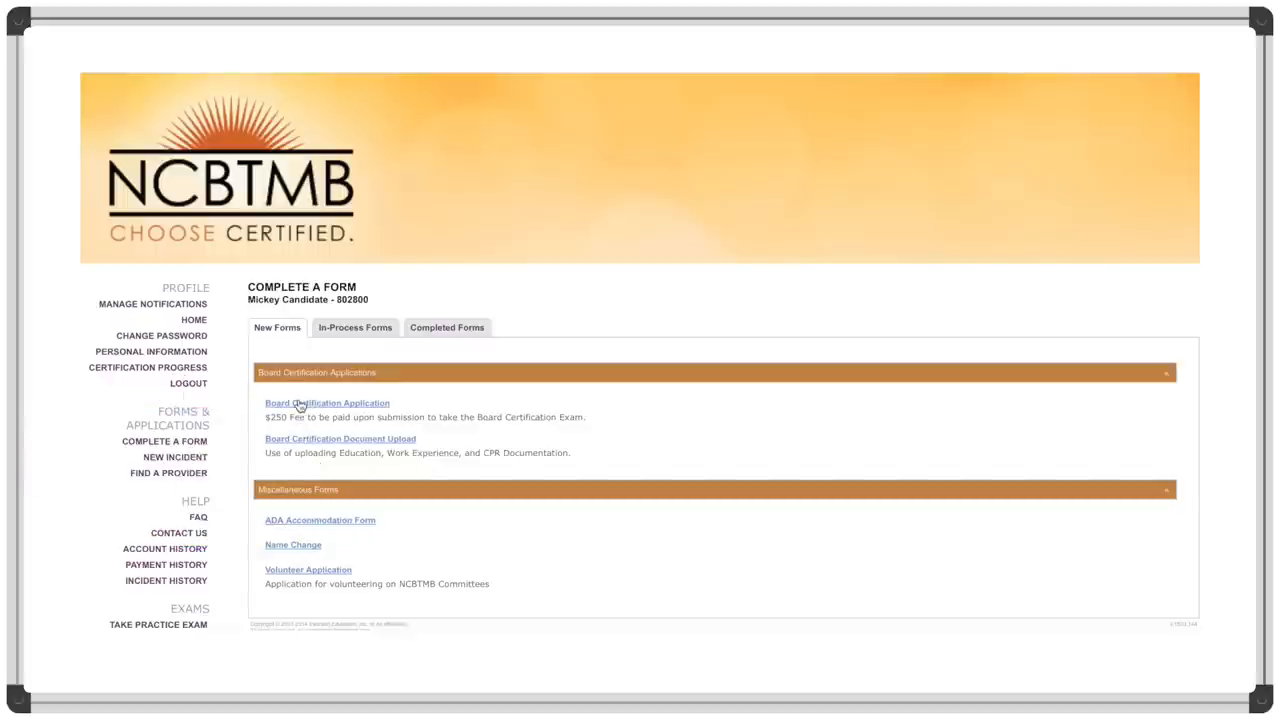
{"action": "left_click", "coordinate": [327, 403]}
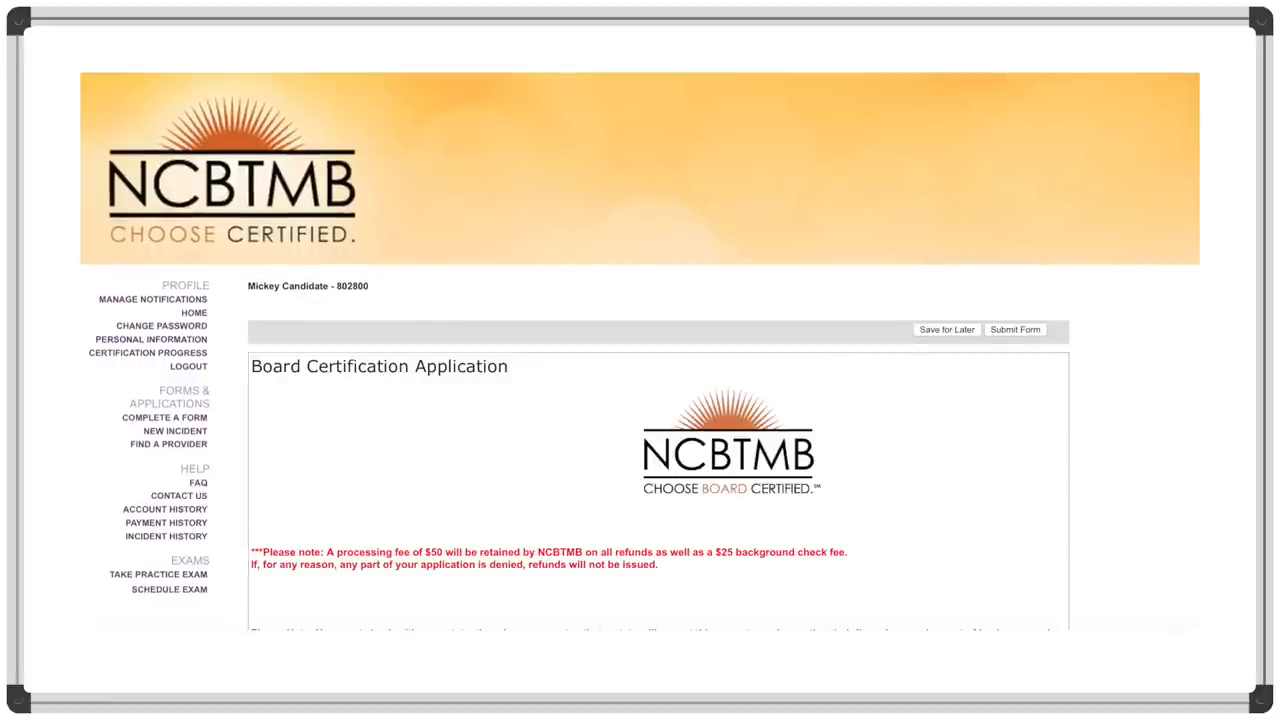
Step: Review the Board Certification Application sections and return to the New Forms list
{"action": "scroll", "scroll_direction": "down", "scroll_amount": 3}
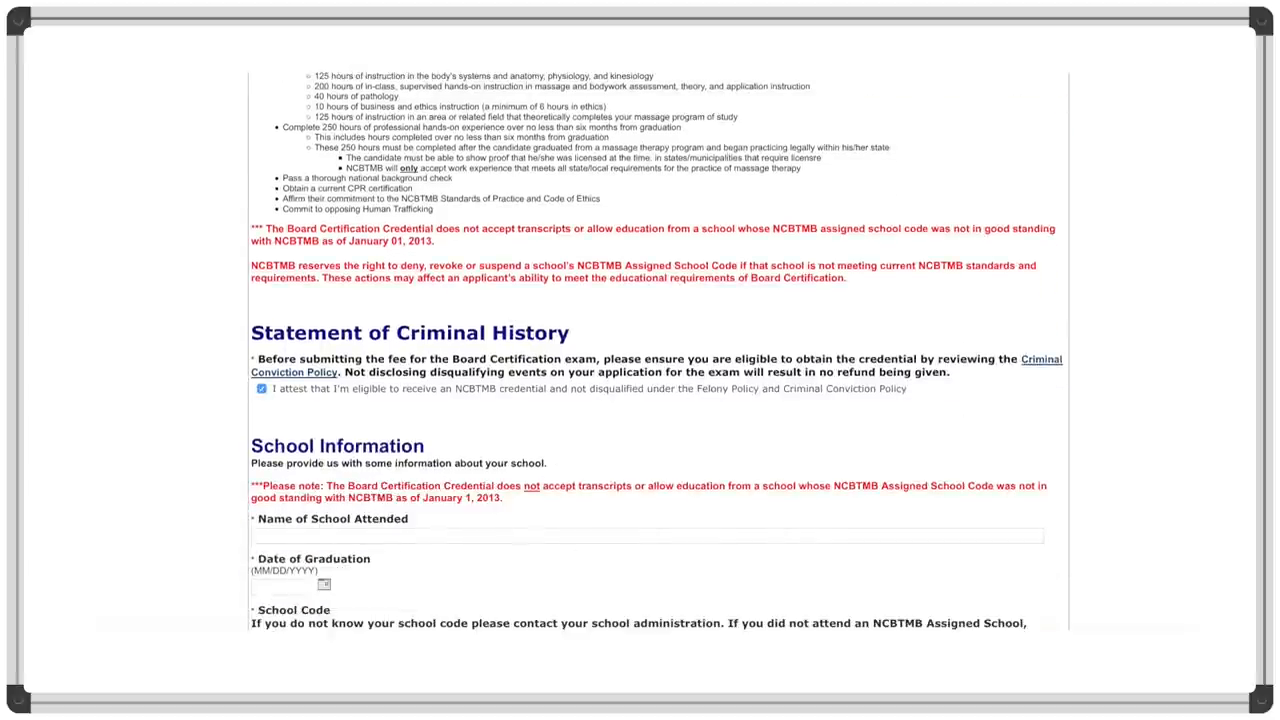
{"action": "scroll", "scroll_direction": "down", "scroll_amount": 3}
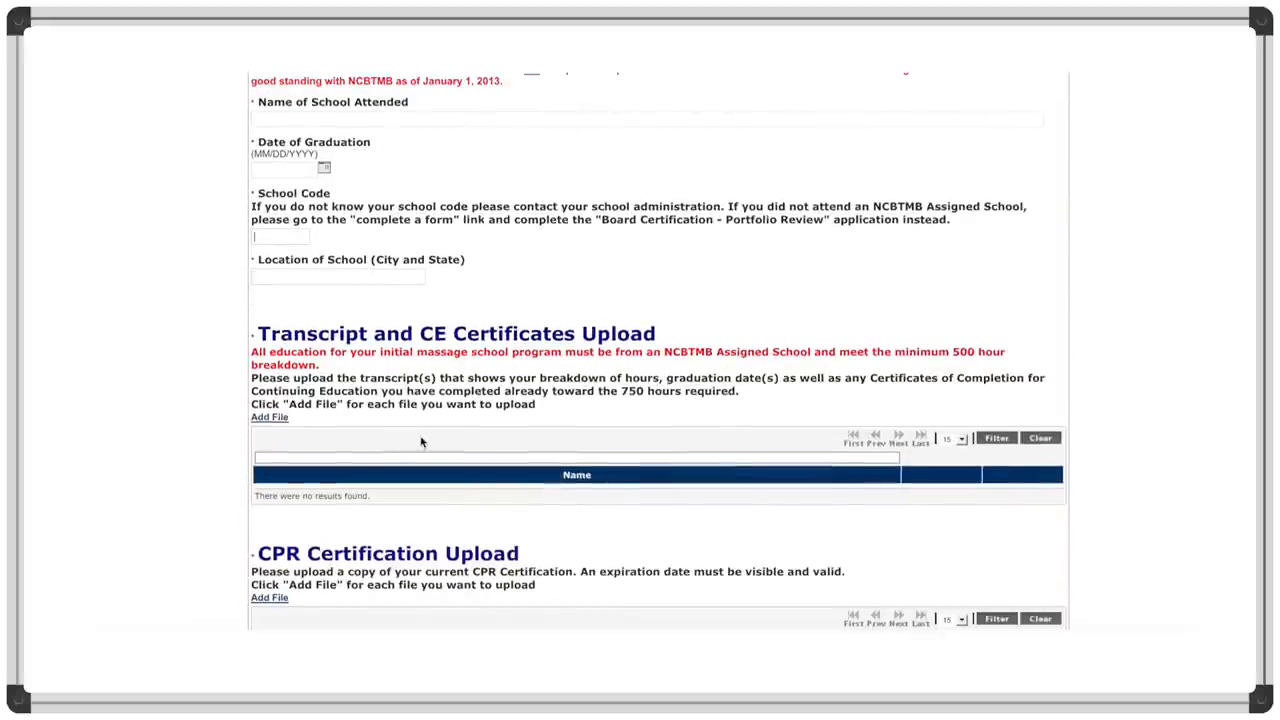
{"action": "left_click", "coordinate": [269, 417]}
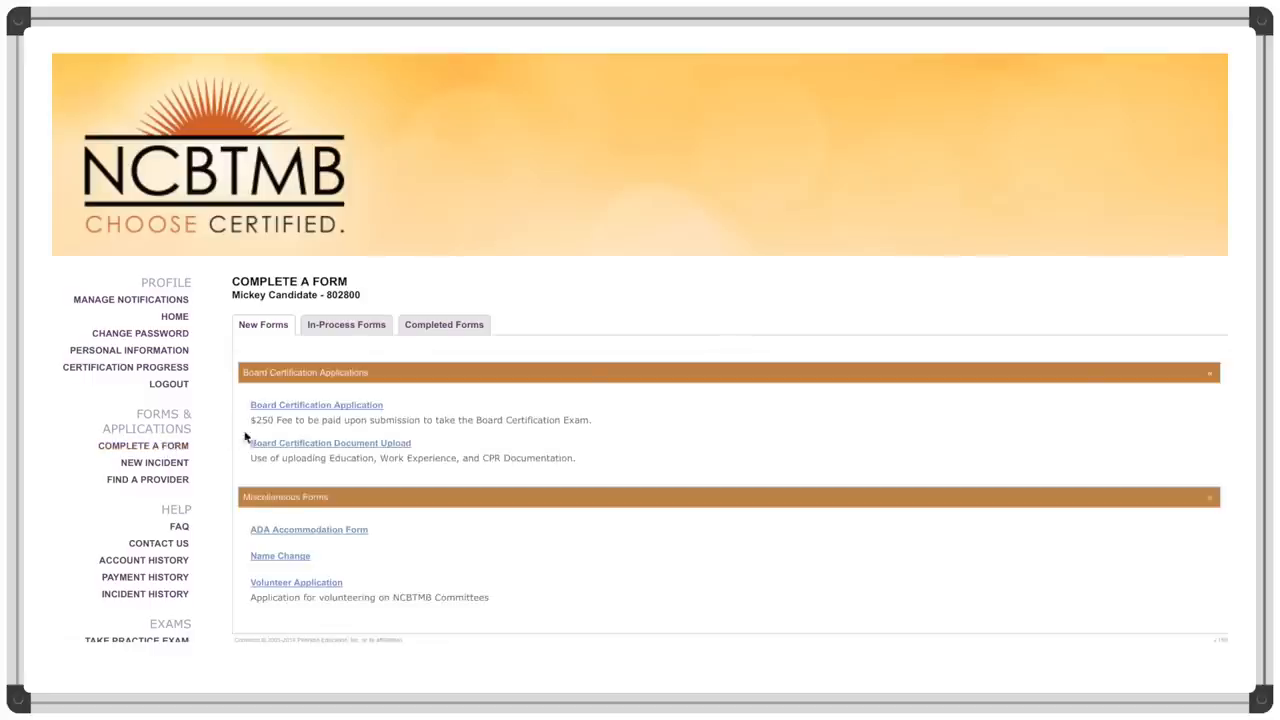
{"action": "mouse_move", "coordinate": [293, 447]}
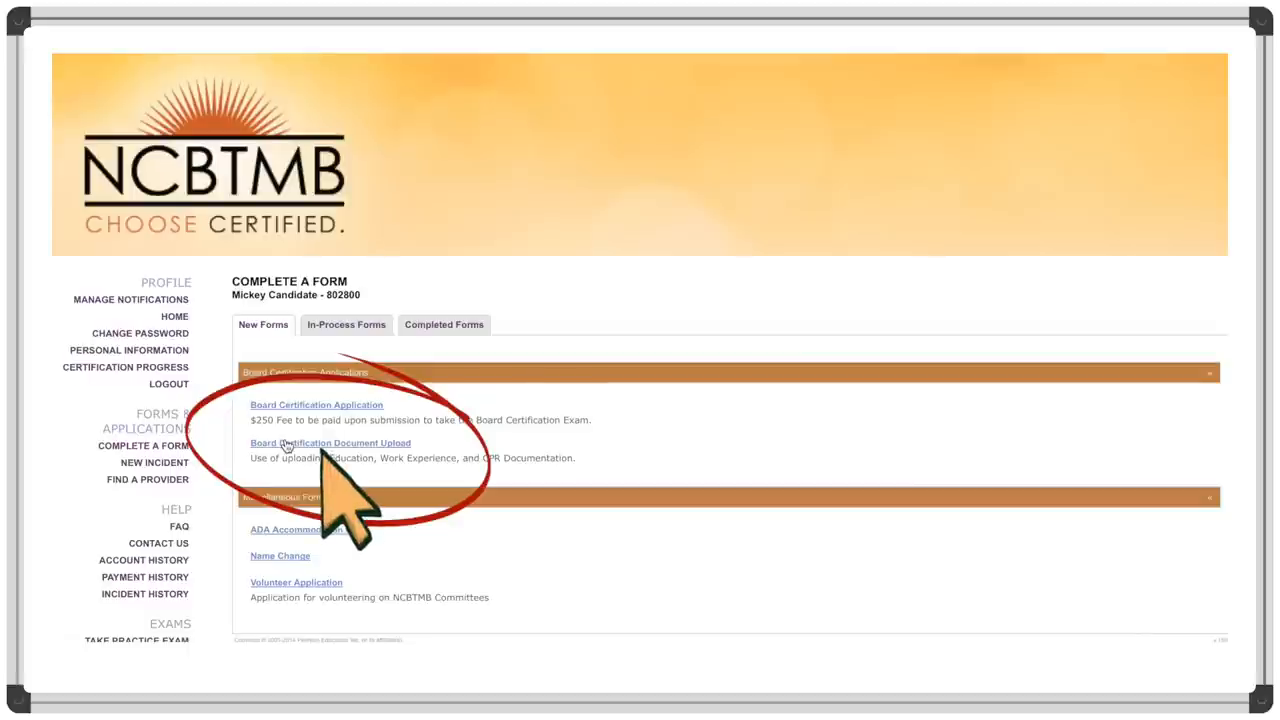
Step: Open the Board Certification Document Upload form and review its work experience and transcript sections
{"action": "left_click", "coordinate": [330, 443]}
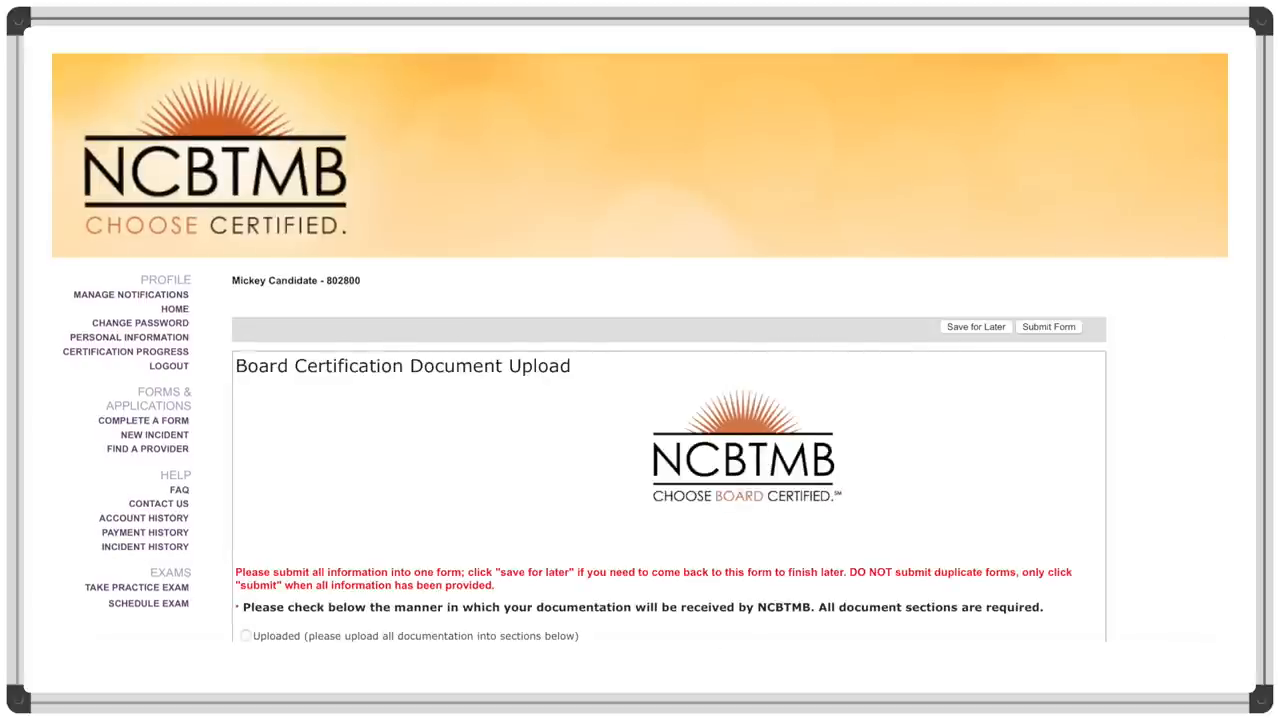
{"action": "scroll", "scroll_direction": "down", "scroll_amount": 3}
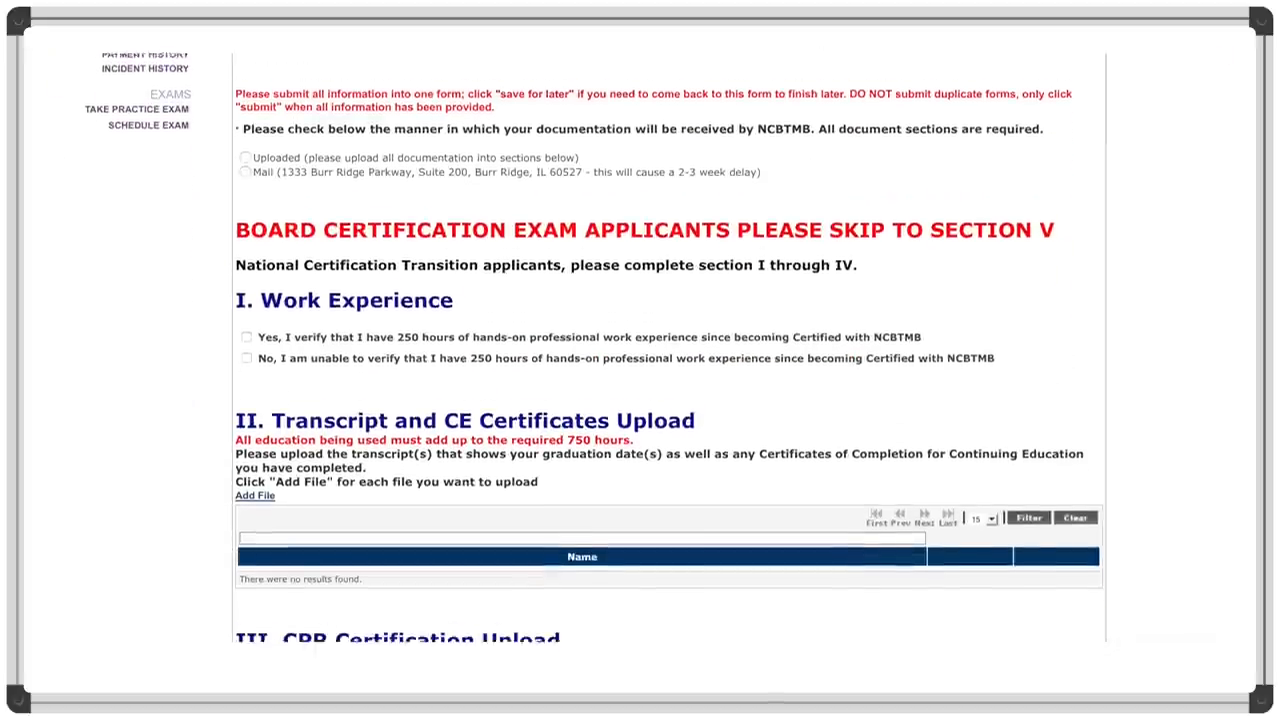